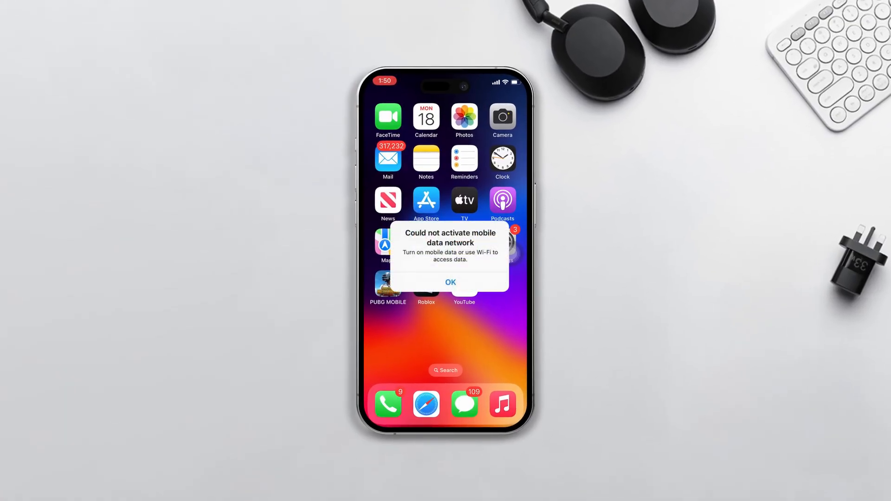
- Dismiss the 'Could not activate mobile data network' alert with OK
left_click(449, 282)
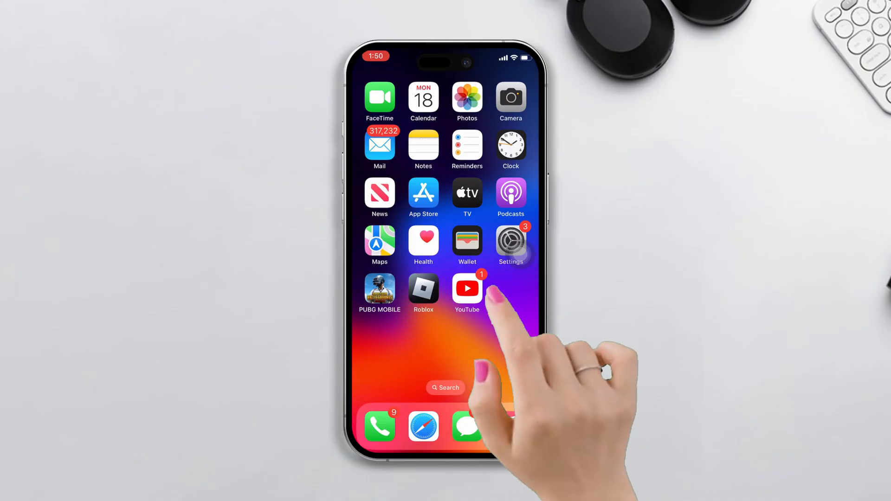
- Reset Cellular Data Network settings to their original values and confirm the reset
left_click(509, 240)
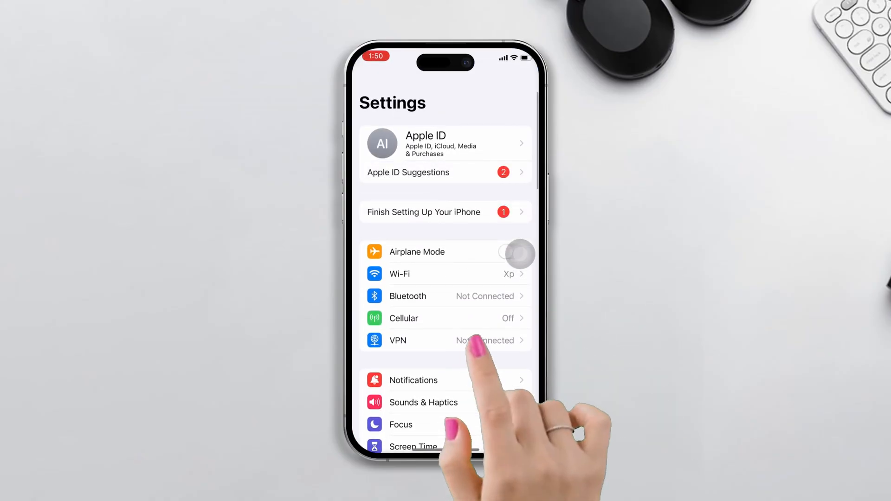
left_click(403, 317)
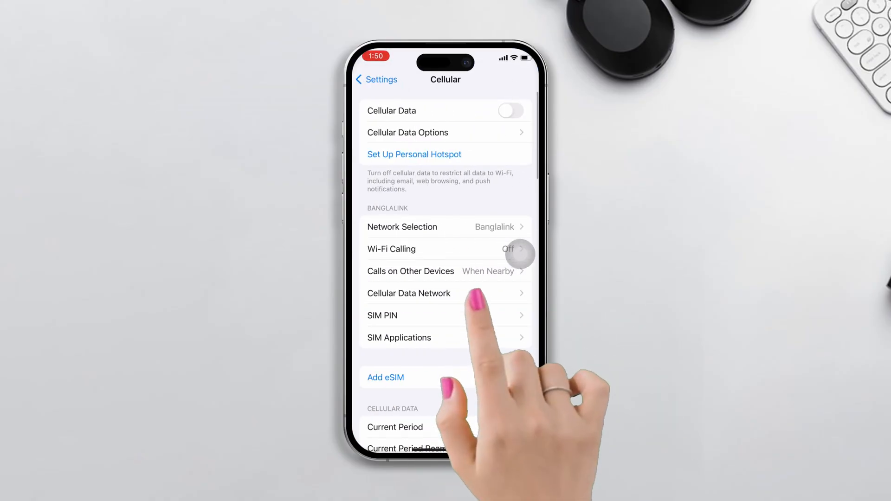
left_click(408, 294)
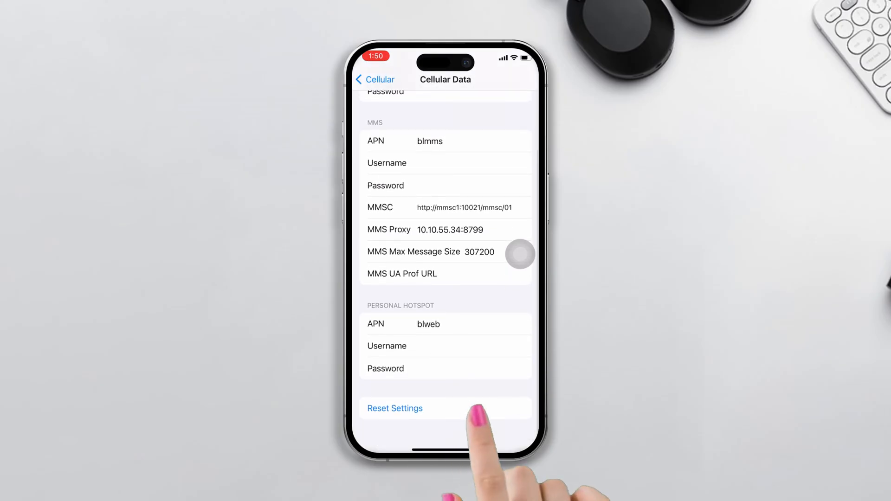
left_click(394, 407)
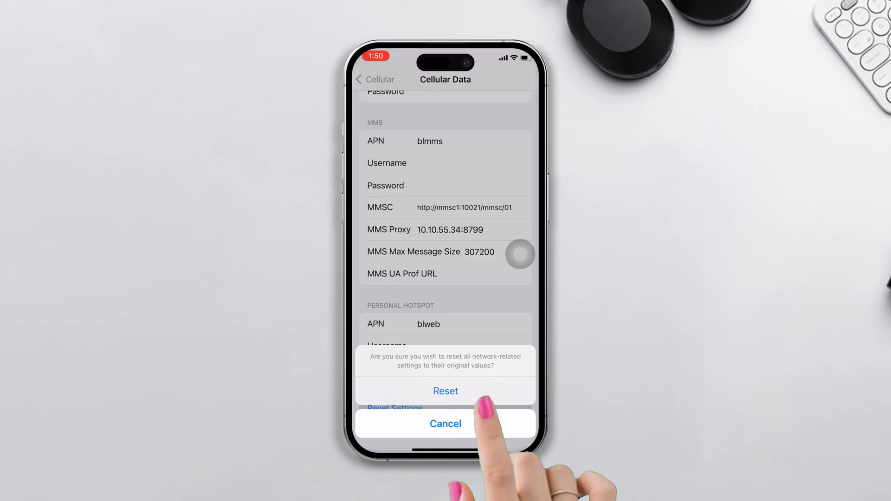
left_click(445, 391)
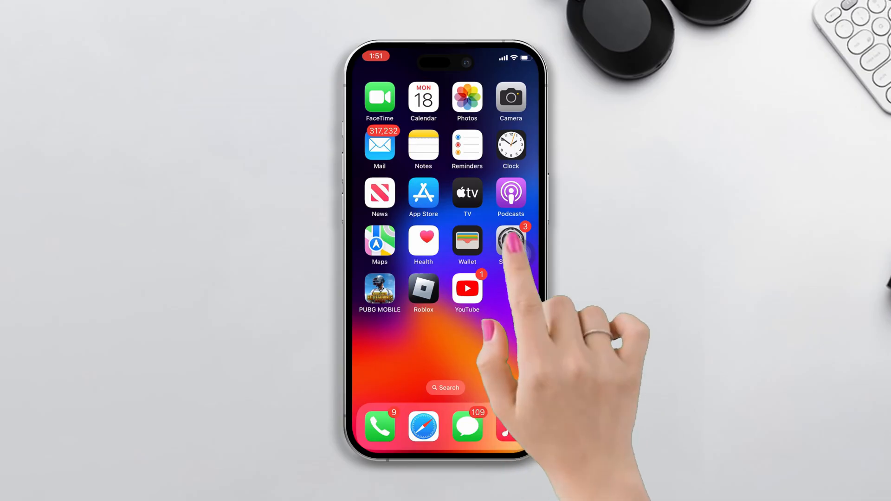
- Toggle Automatic network selection off and back on, then return to Cellular settings
left_click(510, 239)
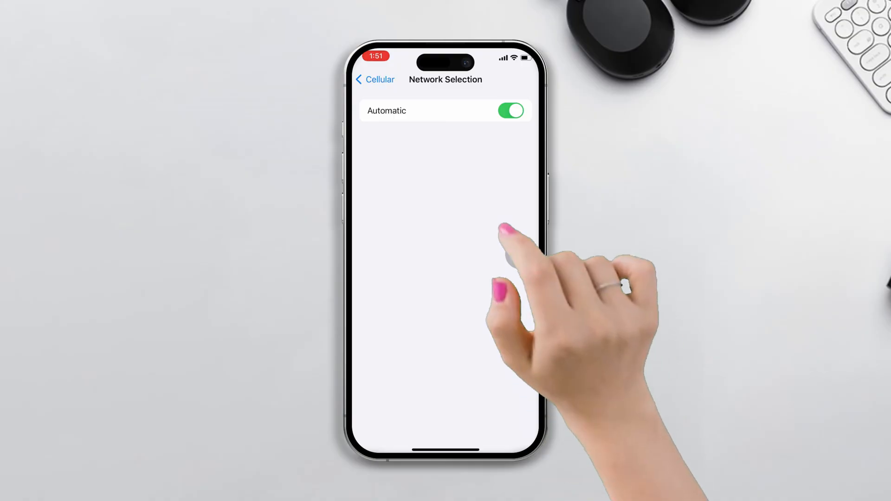
left_click(510, 110)
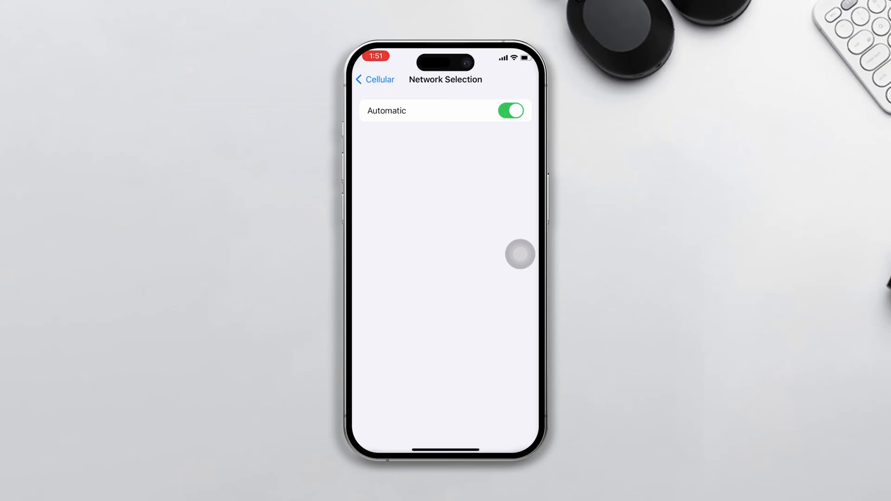
left_click(374, 80)
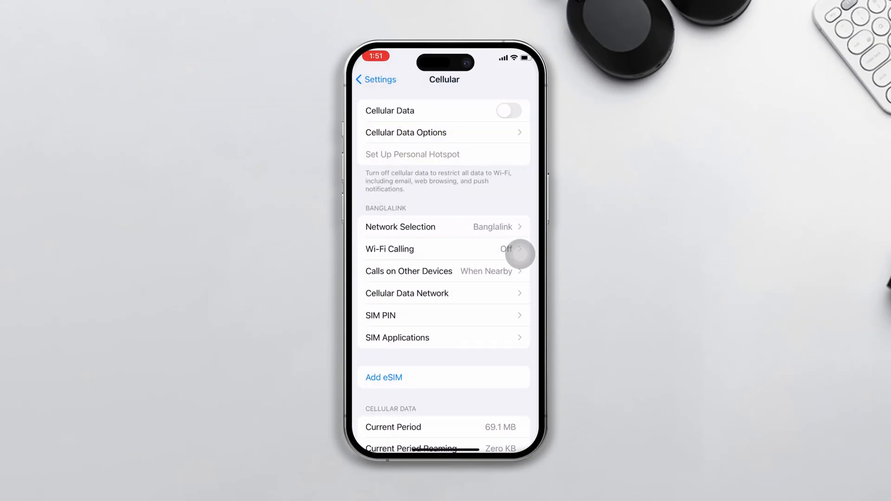
- Set General > Background App Refresh to Wi-Fi & Cellular Data
left_click(375, 79)
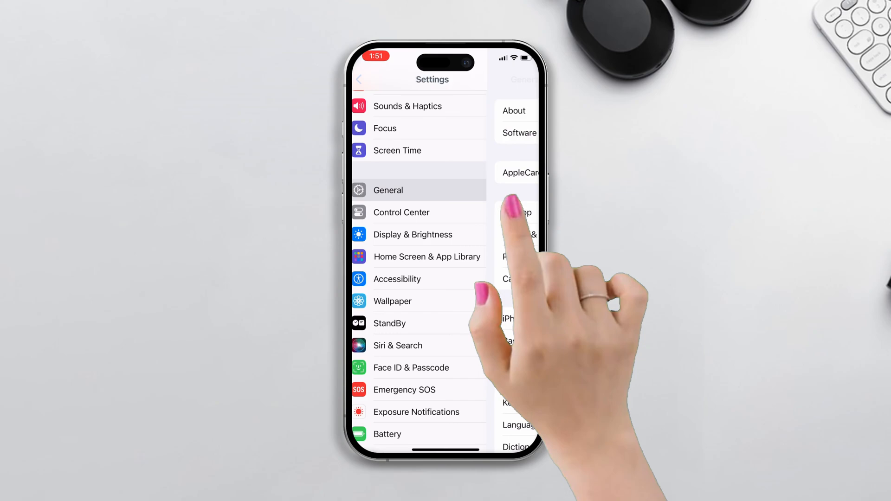
left_click(388, 190)
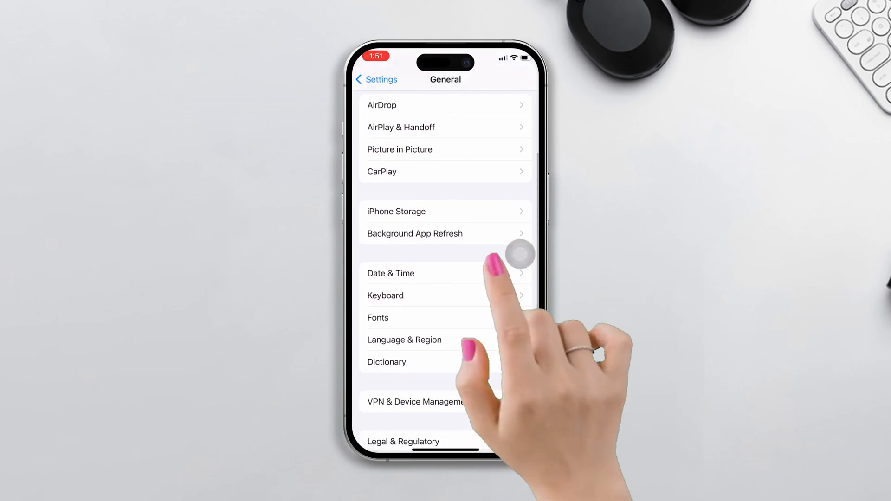
left_click(414, 233)
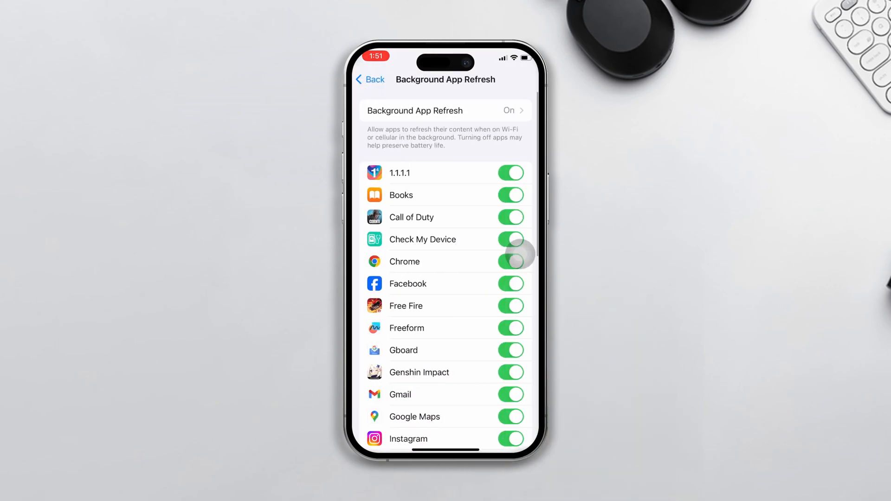
left_click(508, 110)
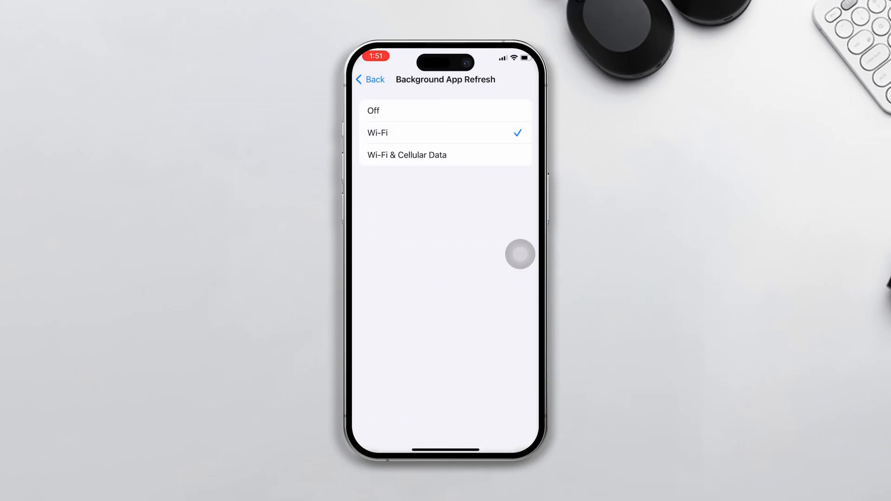
left_click(407, 155)
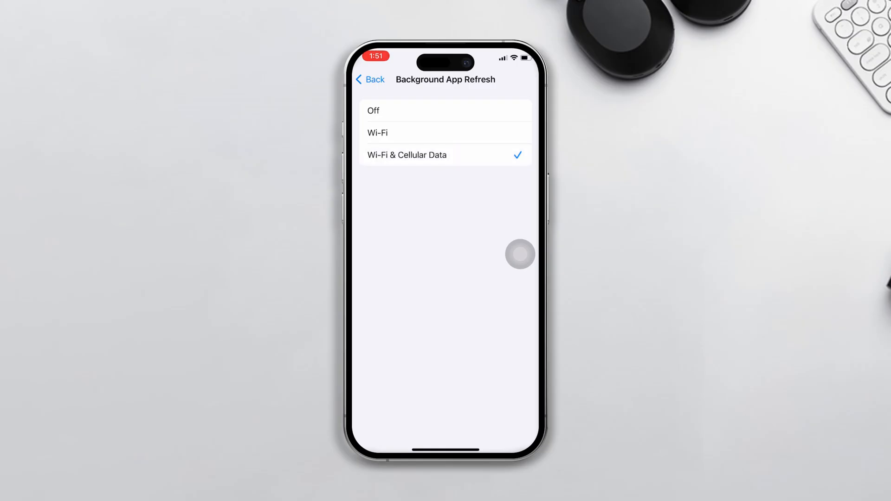
left_click(370, 78)
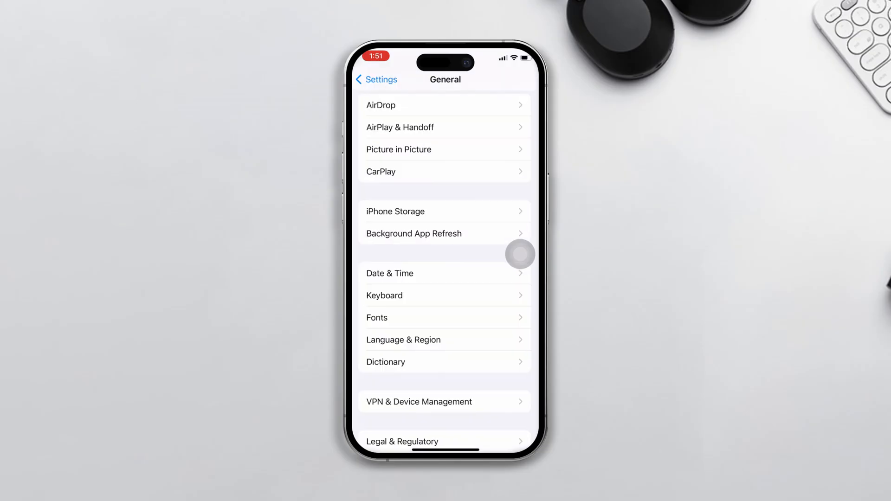
left_click(375, 79)
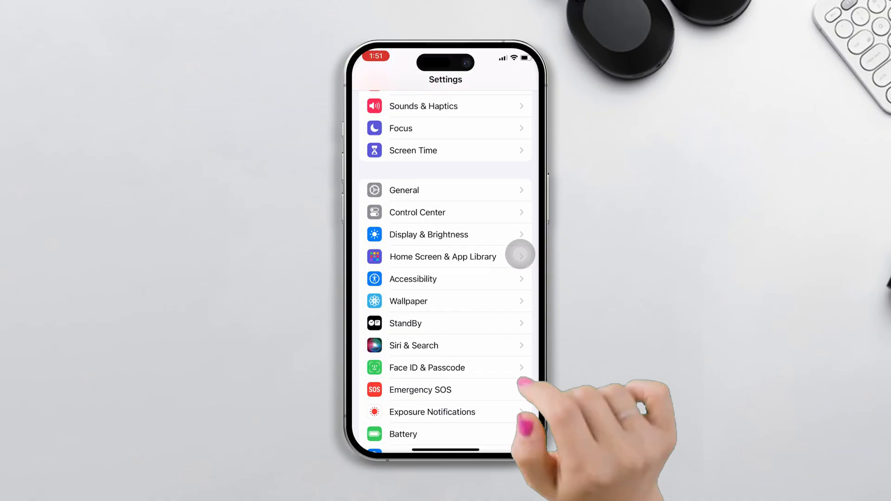
left_click(403, 189)
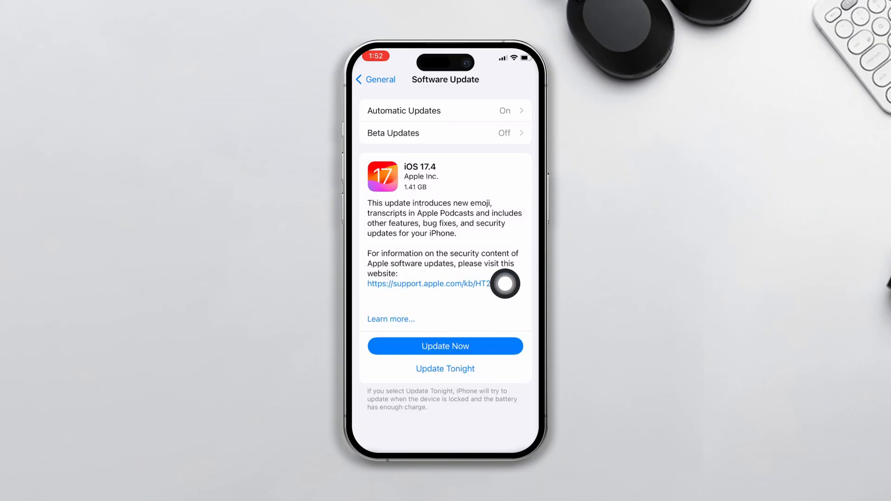
mouse_move(518, 252)
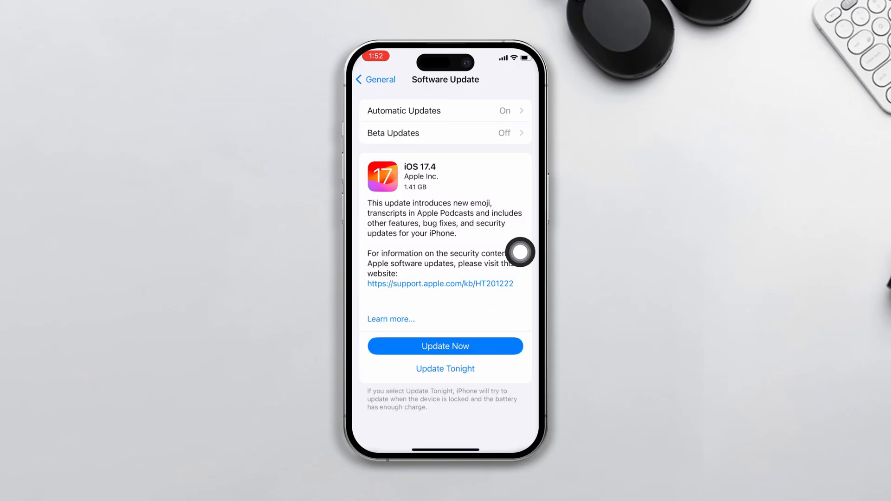
left_click(374, 79)
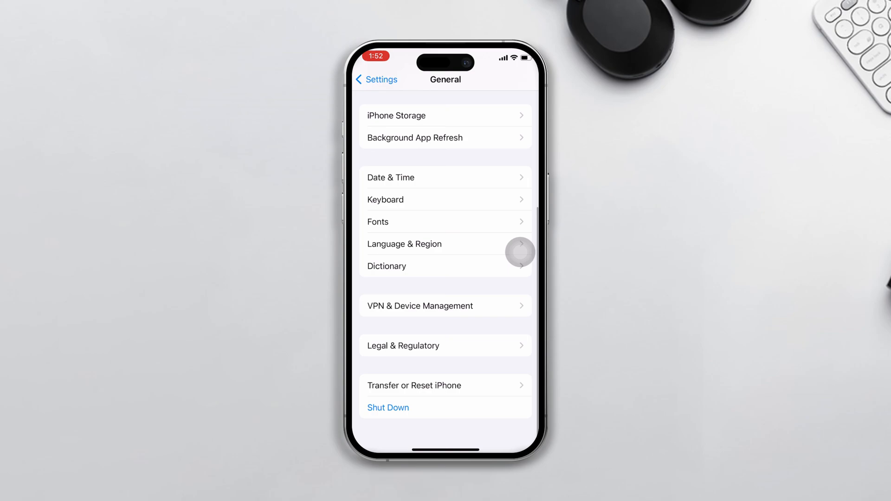
left_click(415, 384)
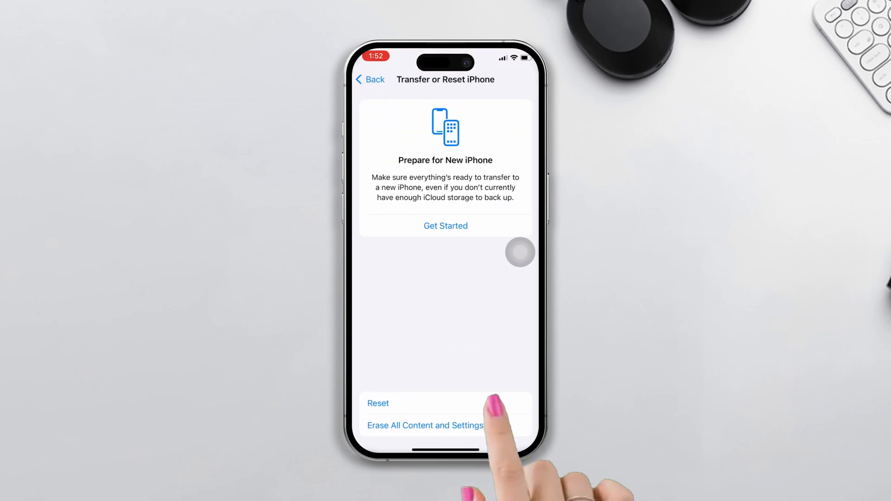
left_click(377, 403)
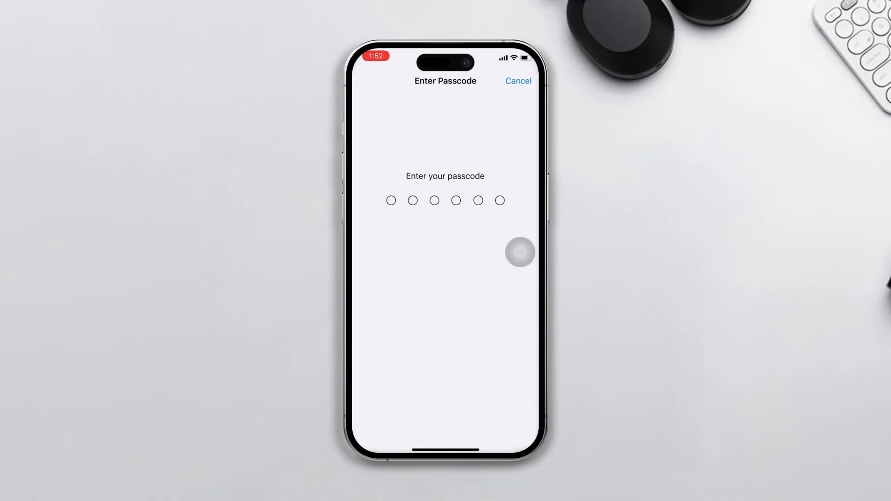
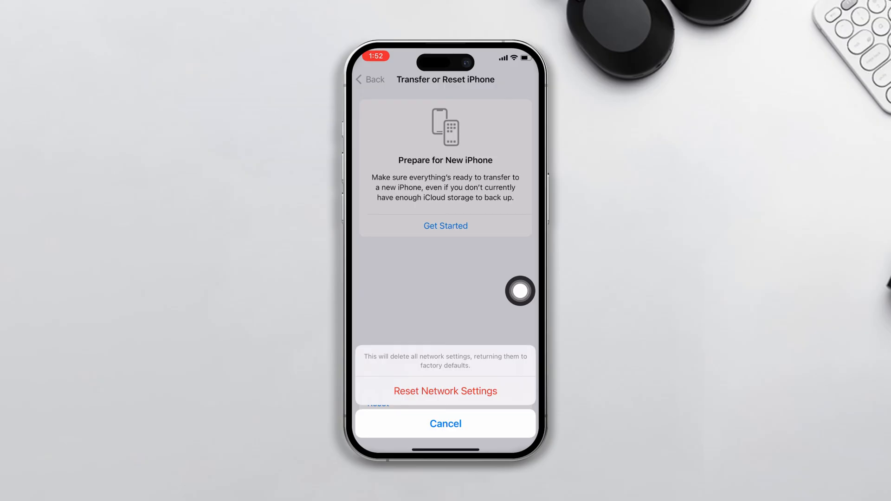
left_click(445, 422)
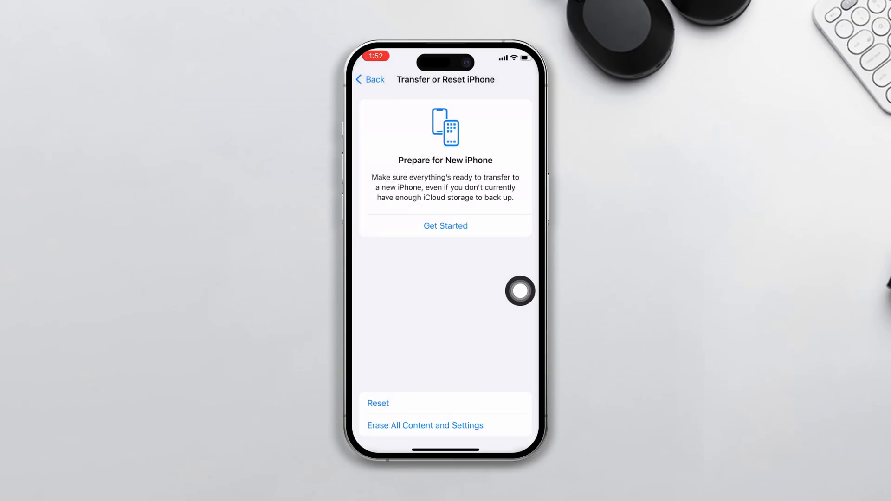
left_click(370, 79)
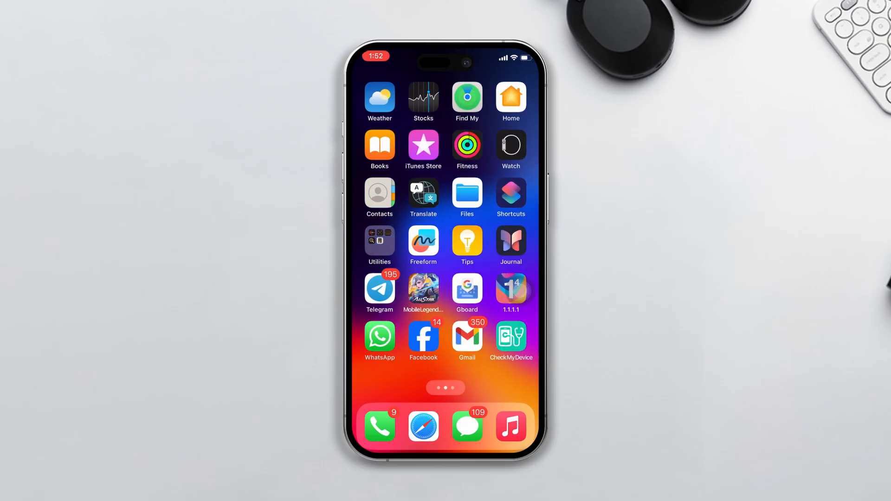
scroll("left", 3)
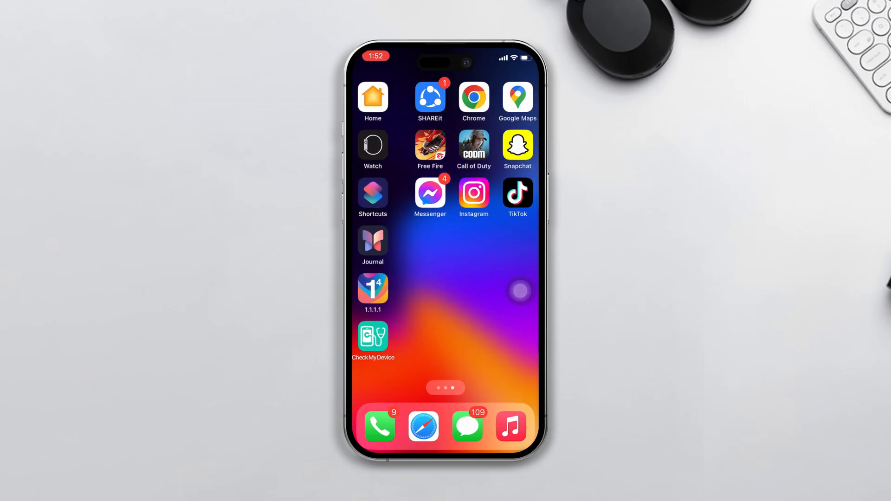